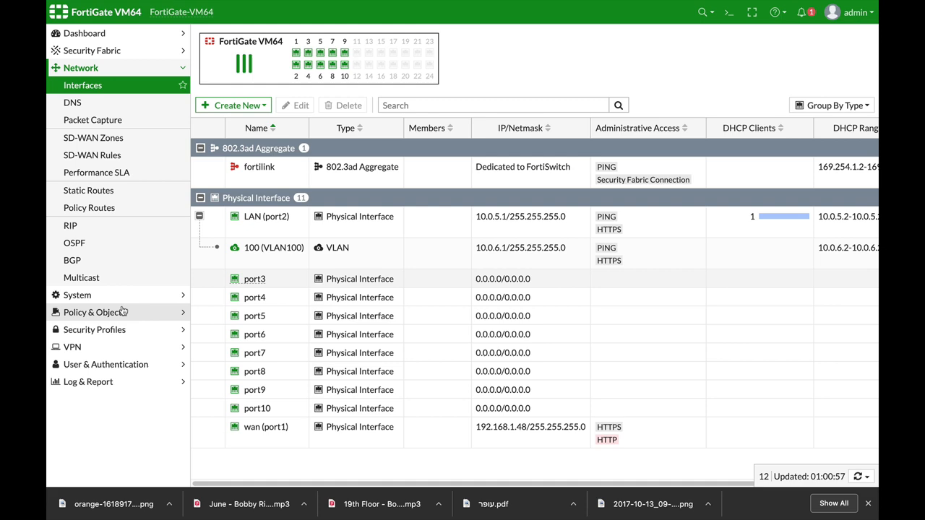
# Show the firewall address objects under Policy & Objects, including the VLAN100 subnet.
pyautogui.click(96, 101)
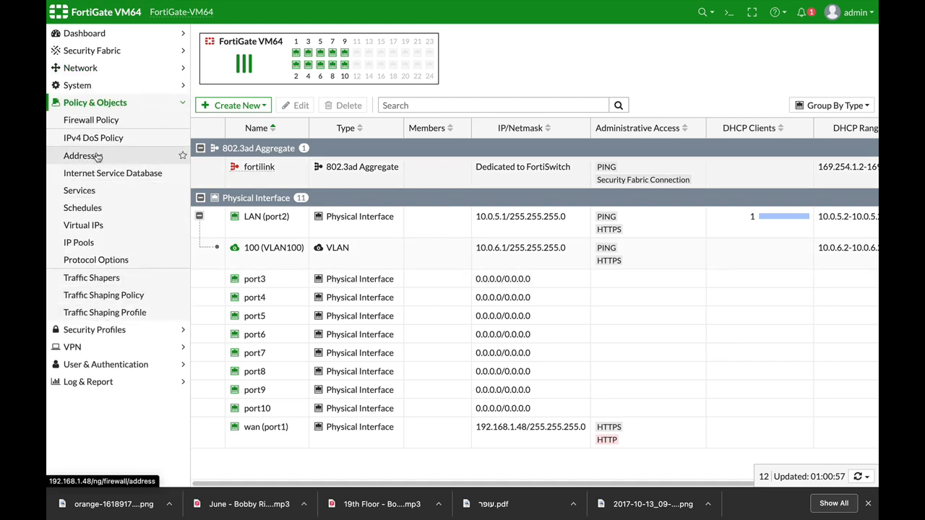
pyautogui.click(84, 156)
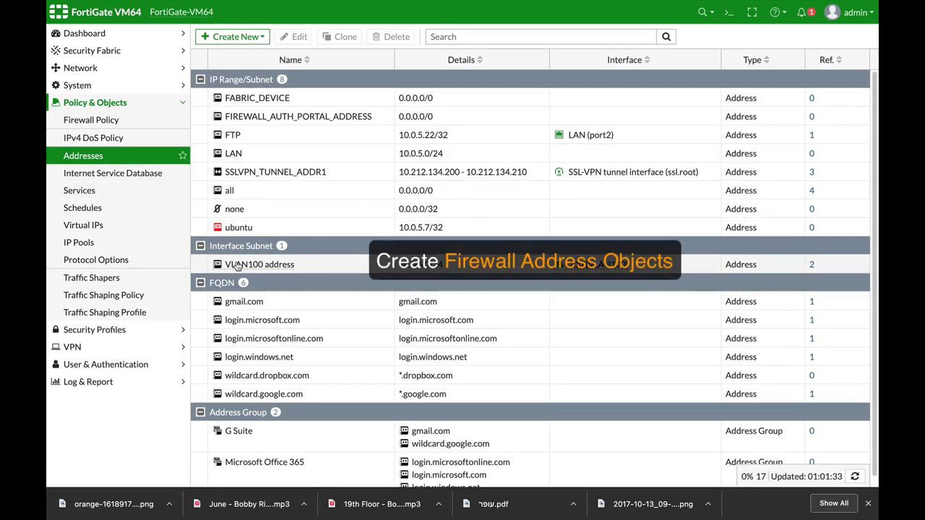
pyautogui.moveTo(250, 153)
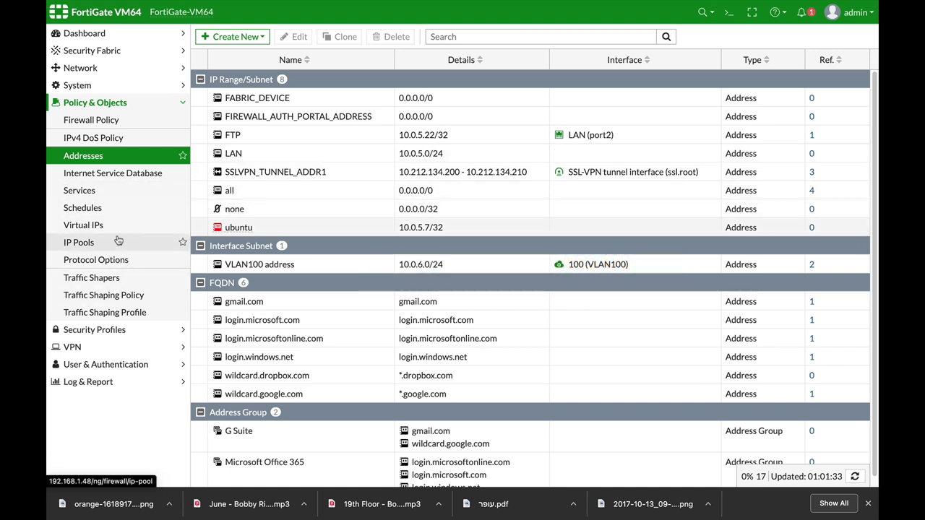
# Show the User Groups list with Guest-group, SSO_Guest_Users and ssl.
pyautogui.click(107, 185)
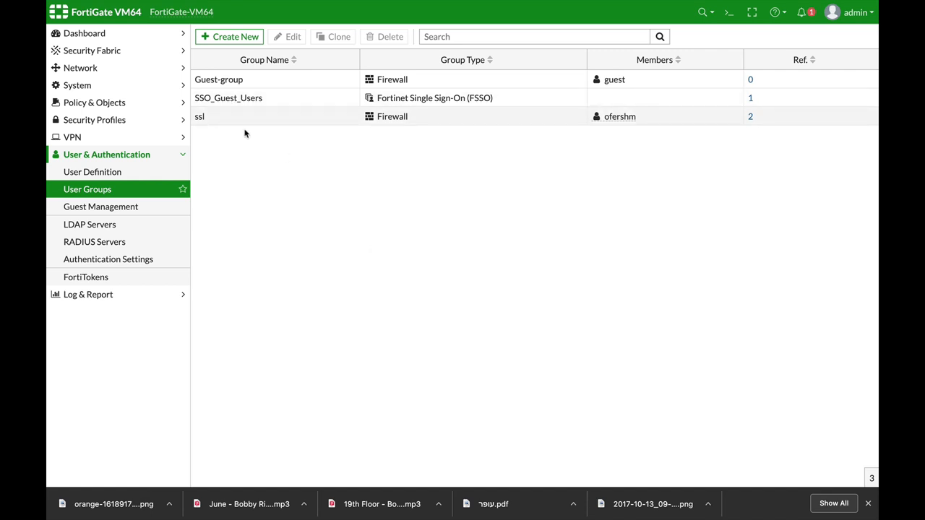
pyautogui.moveTo(246, 143)
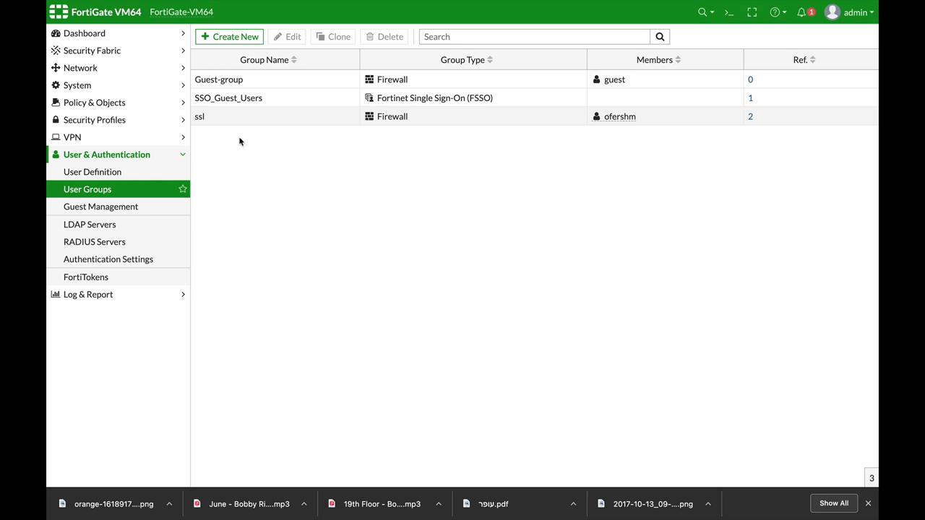
pyautogui.moveTo(337, 188)
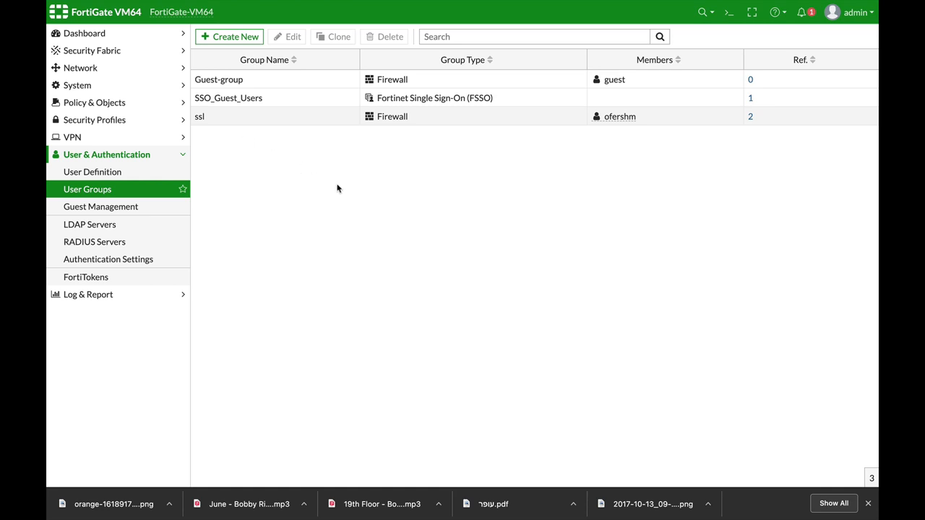
pyautogui.moveTo(334, 187)
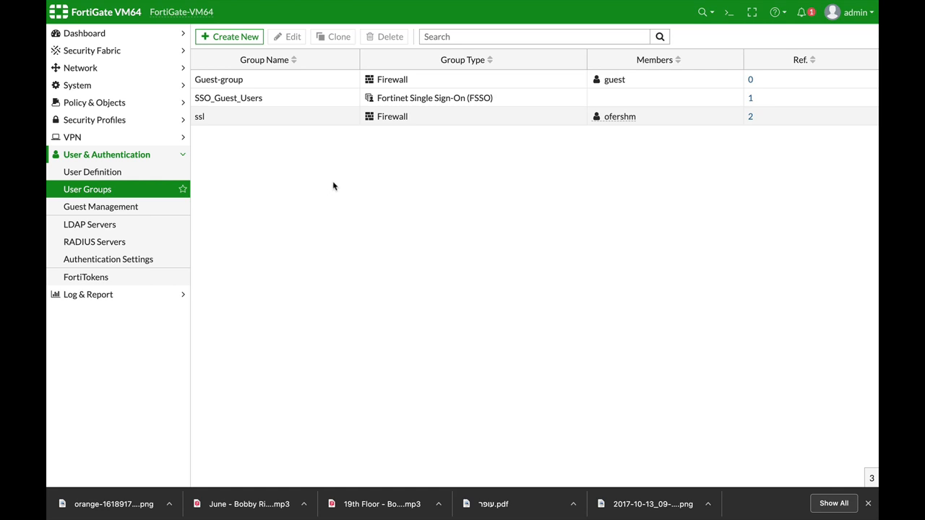
pyautogui.moveTo(109, 199)
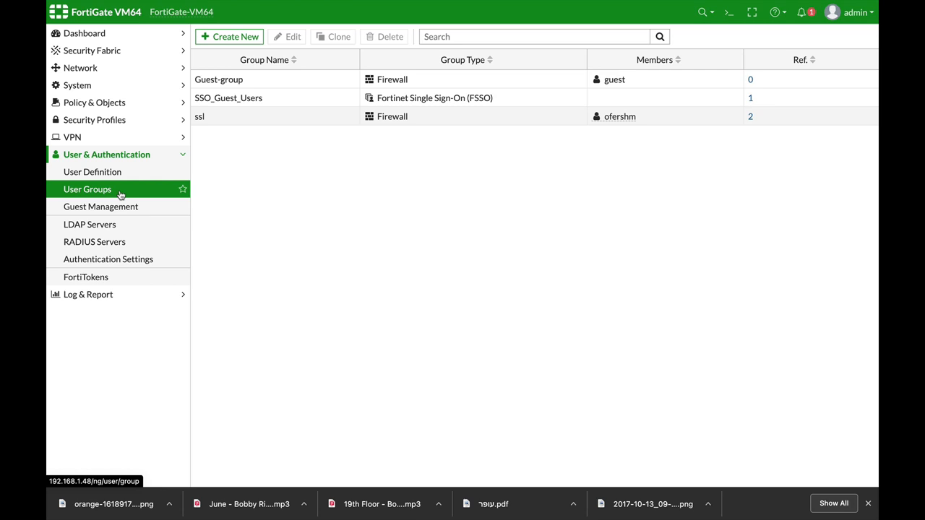
pyautogui.moveTo(108, 137)
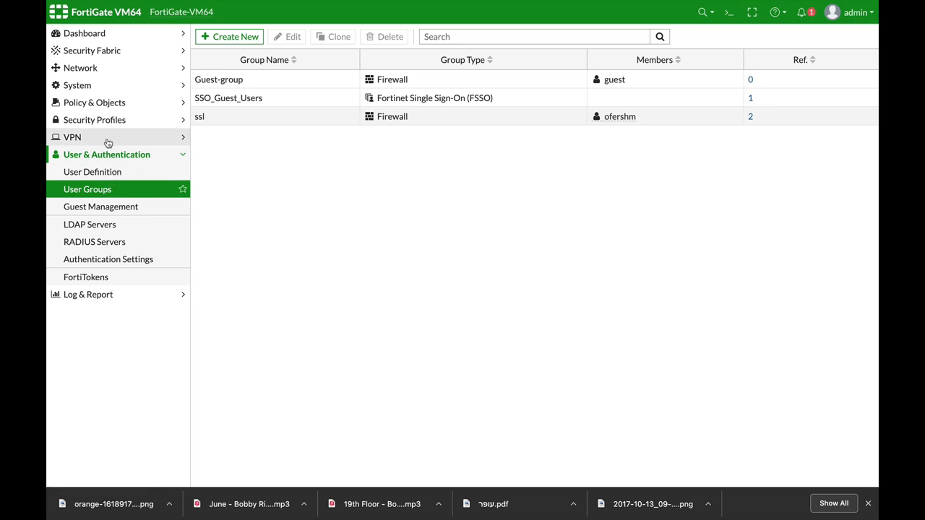
# Show the SSL-VPN Portals list and select the Home_LAN portal row.
pyautogui.click(94, 224)
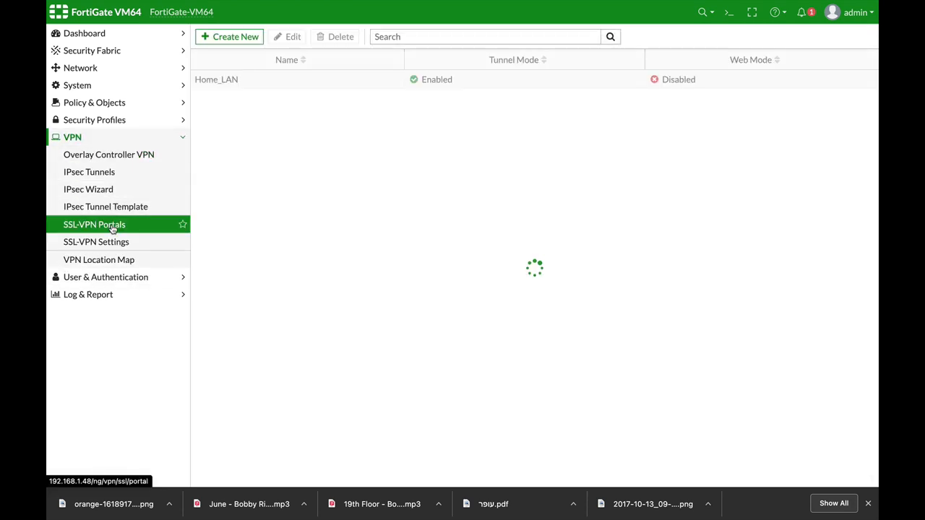
pyautogui.click(243, 80)
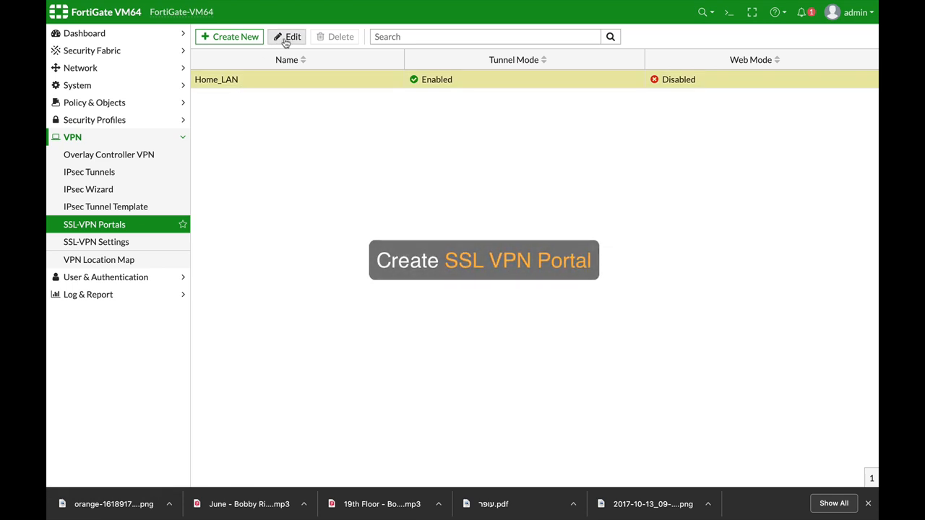
# Edit the Home_LAN portal and select its name field.
pyautogui.click(293, 36)
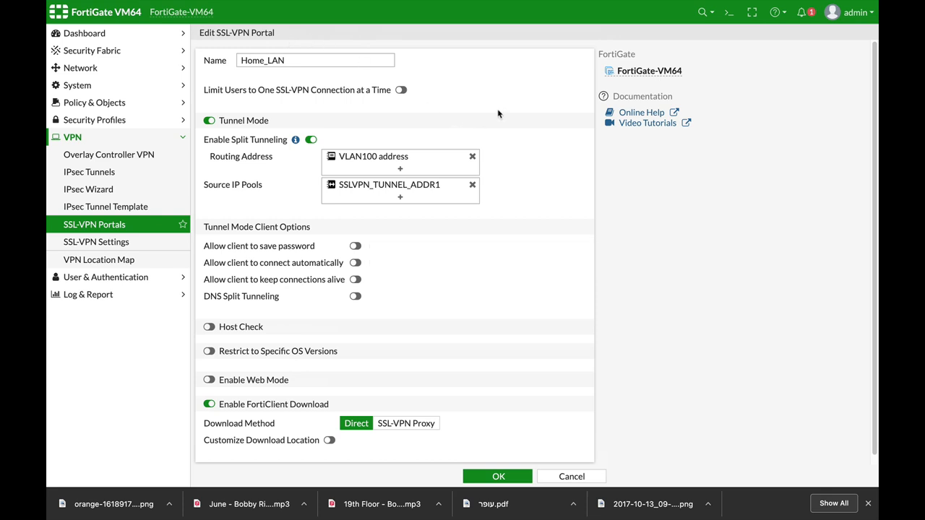
pyautogui.click(295, 61)
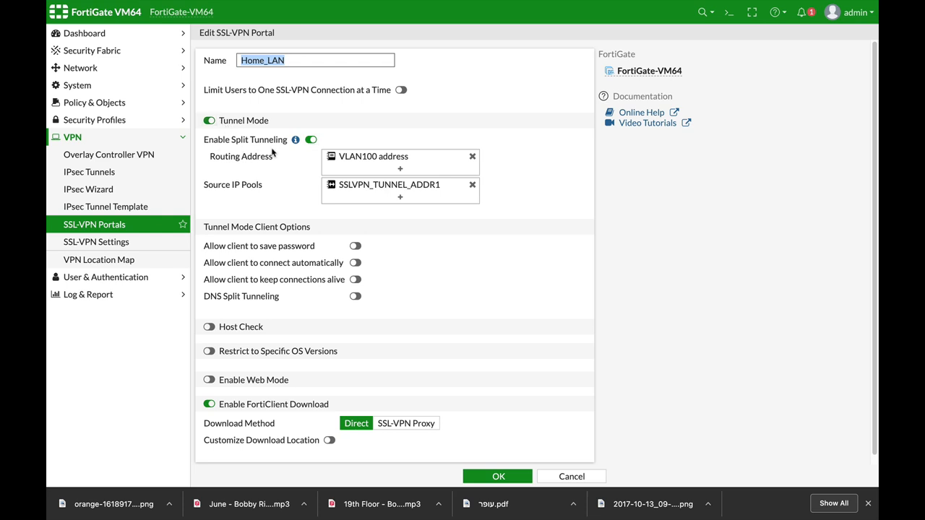
pyautogui.moveTo(373, 157)
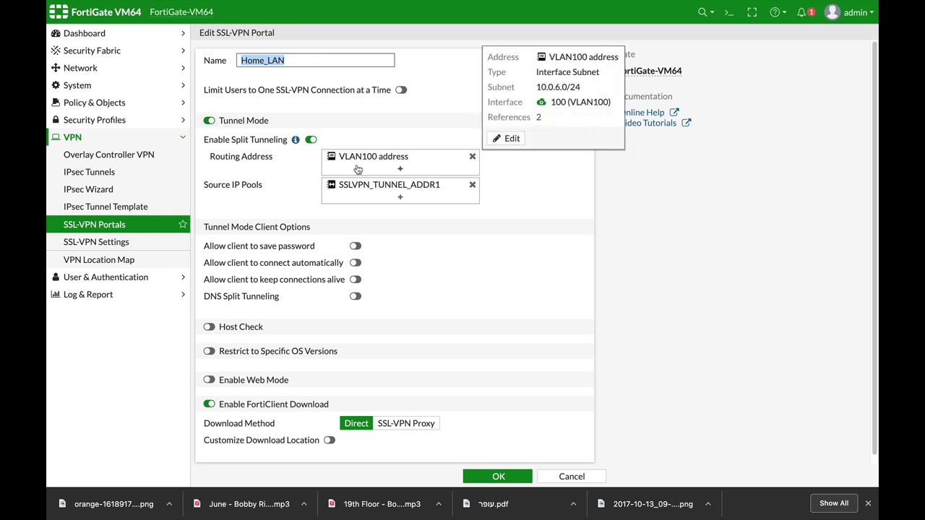
pyautogui.moveTo(295, 149)
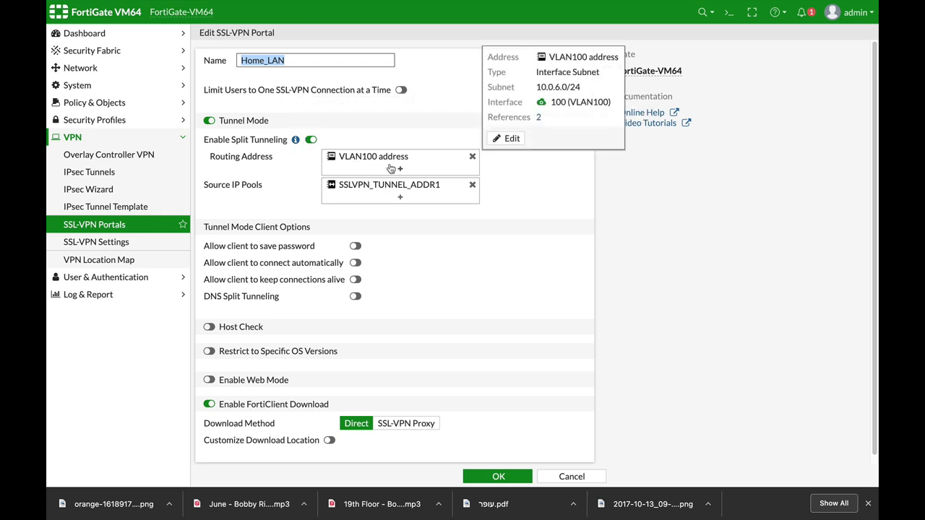
pyautogui.moveTo(405, 165)
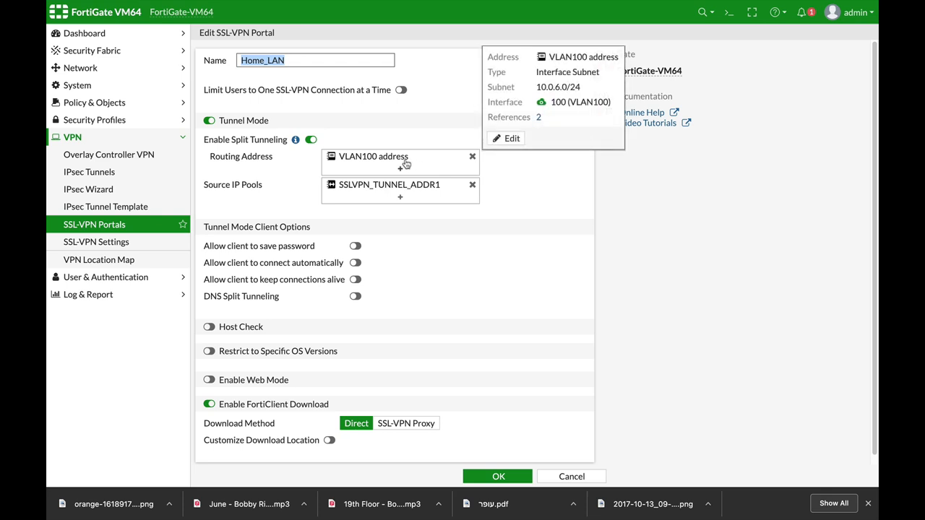
pyautogui.moveTo(389, 165)
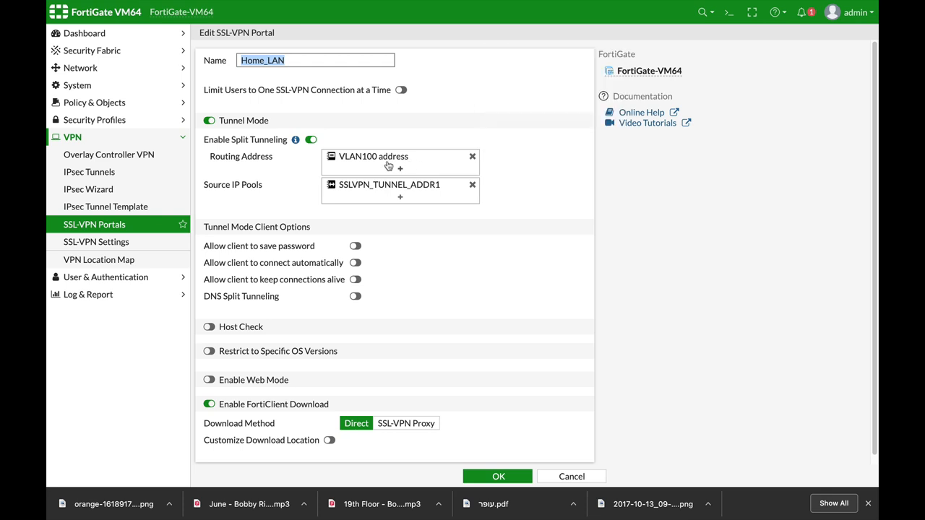
pyautogui.moveTo(282, 204)
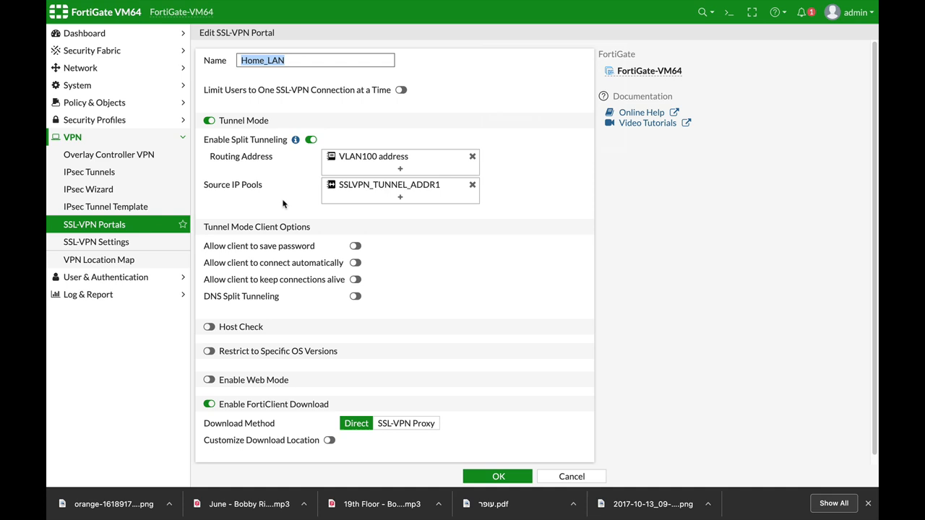
pyautogui.moveTo(373, 196)
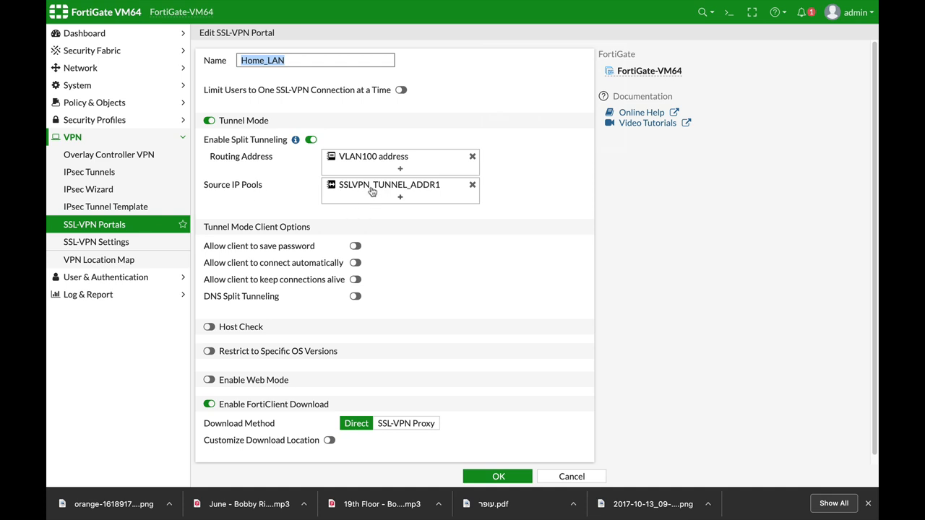
pyautogui.moveTo(389, 185)
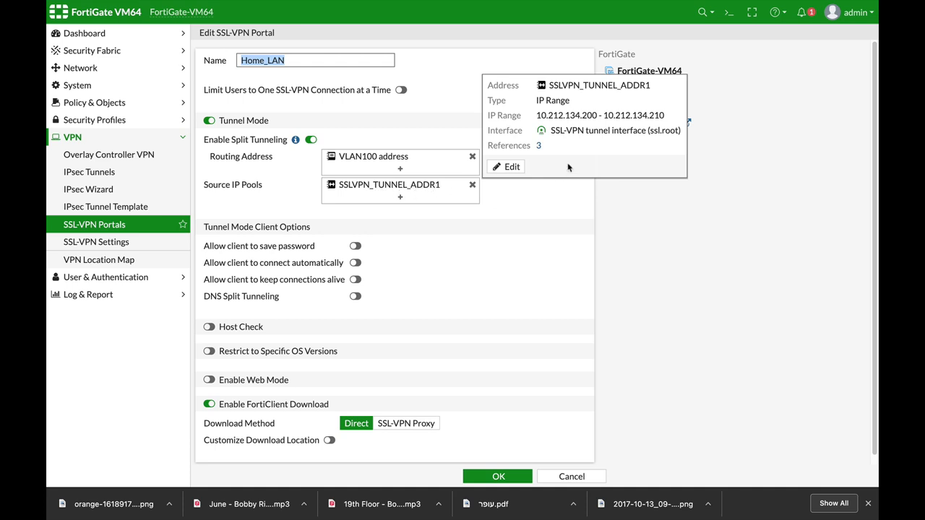
pyautogui.moveTo(573, 125)
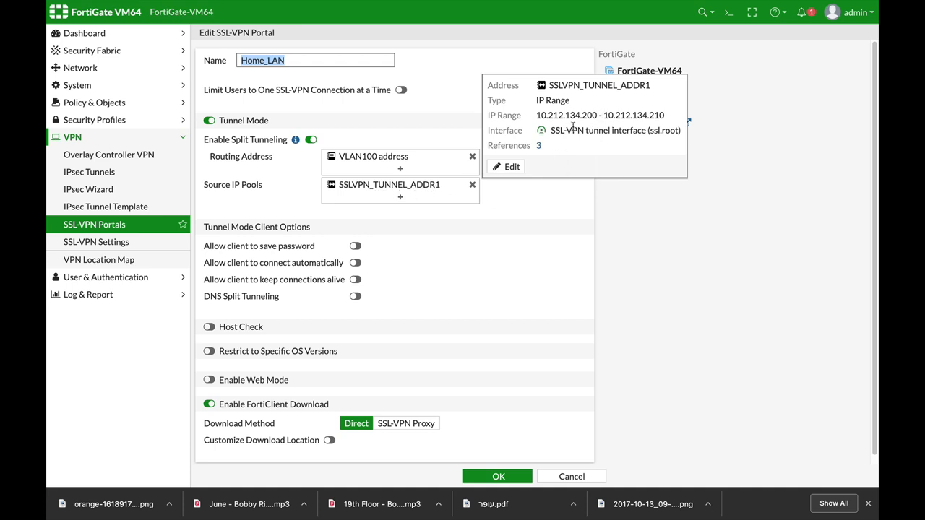
pyautogui.moveTo(584, 129)
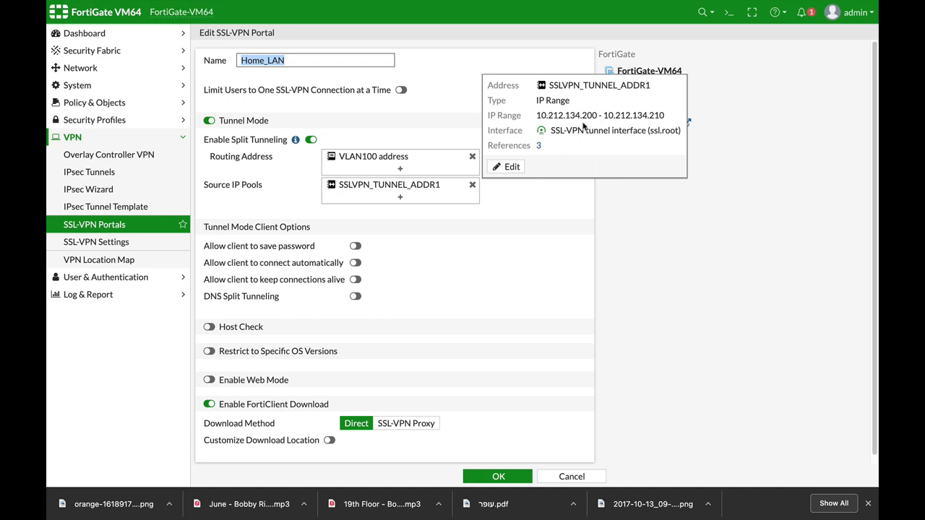
pyautogui.moveTo(404, 199)
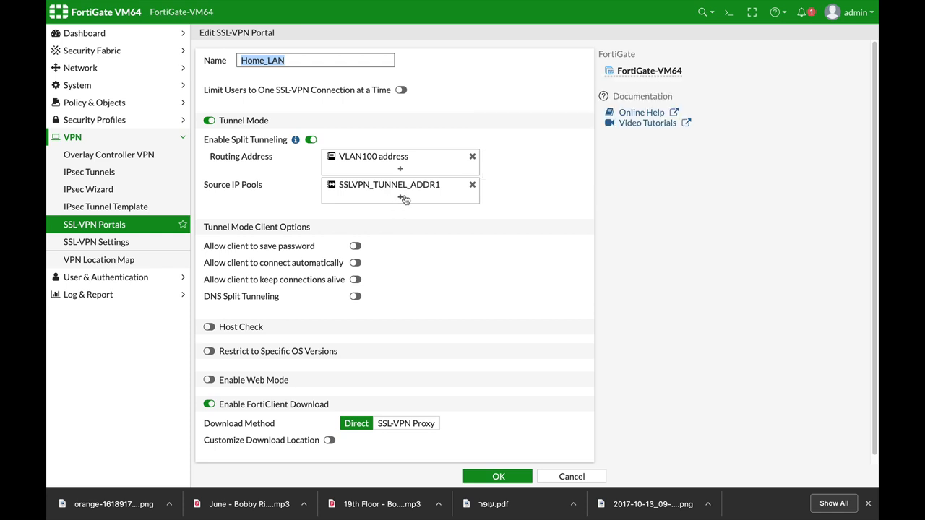
pyautogui.moveTo(428, 234)
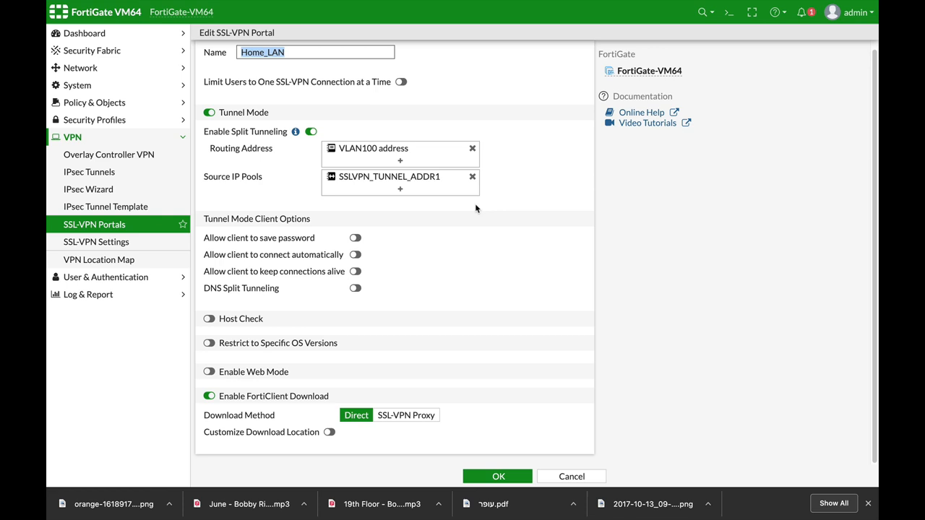
pyautogui.moveTo(516, 218)
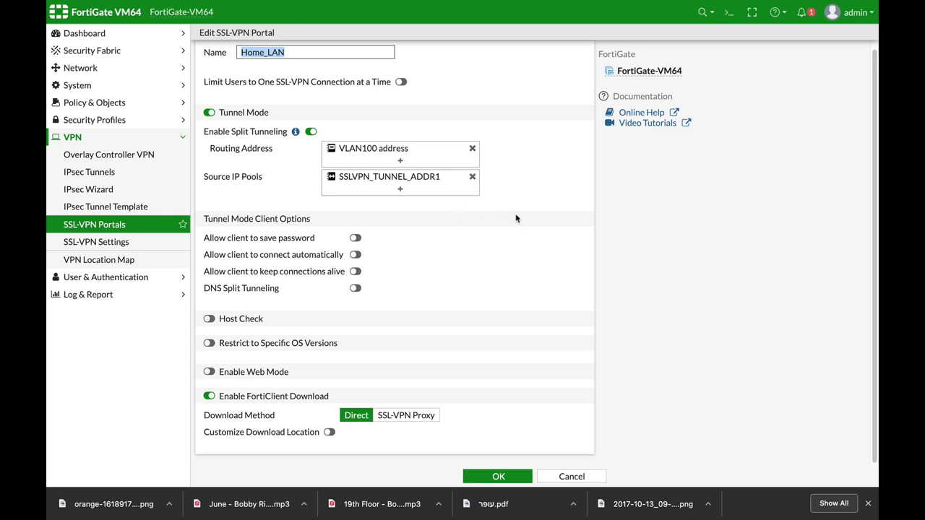
pyautogui.moveTo(423, 244)
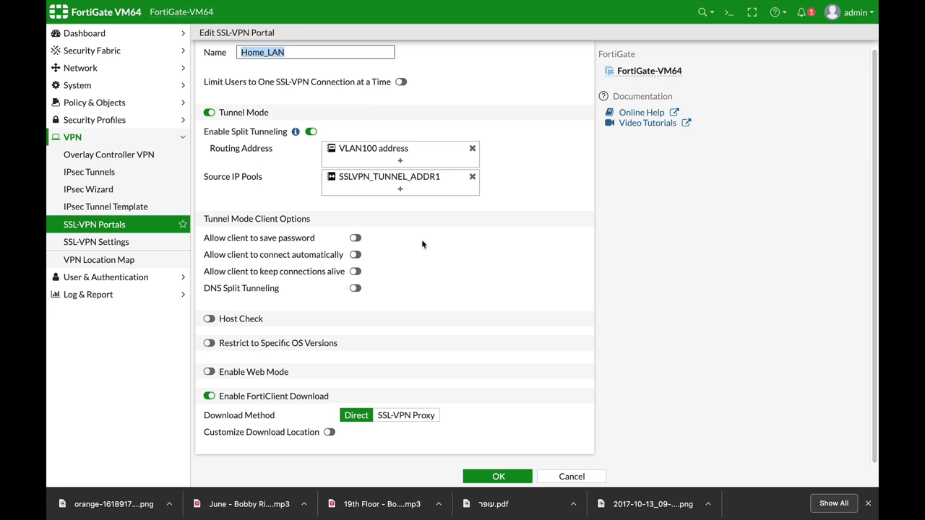
pyautogui.click(356, 237)
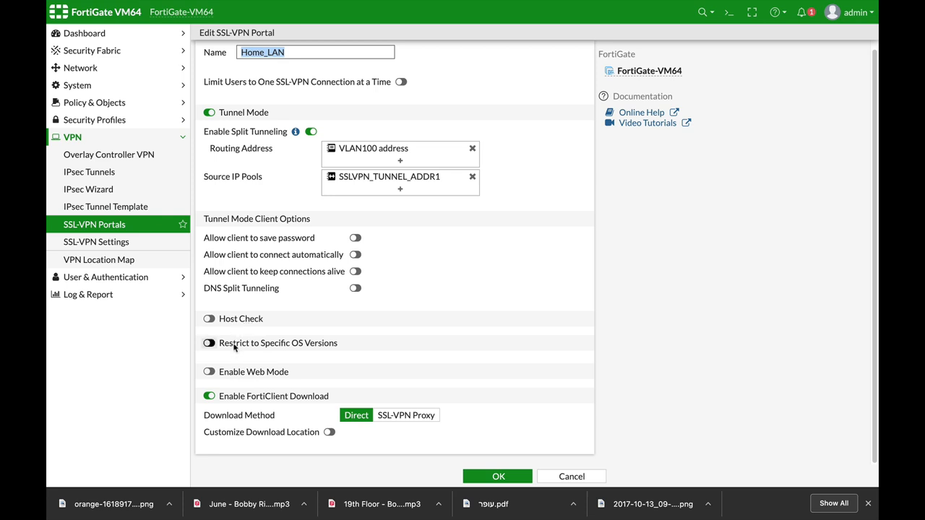
pyautogui.click(208, 343)
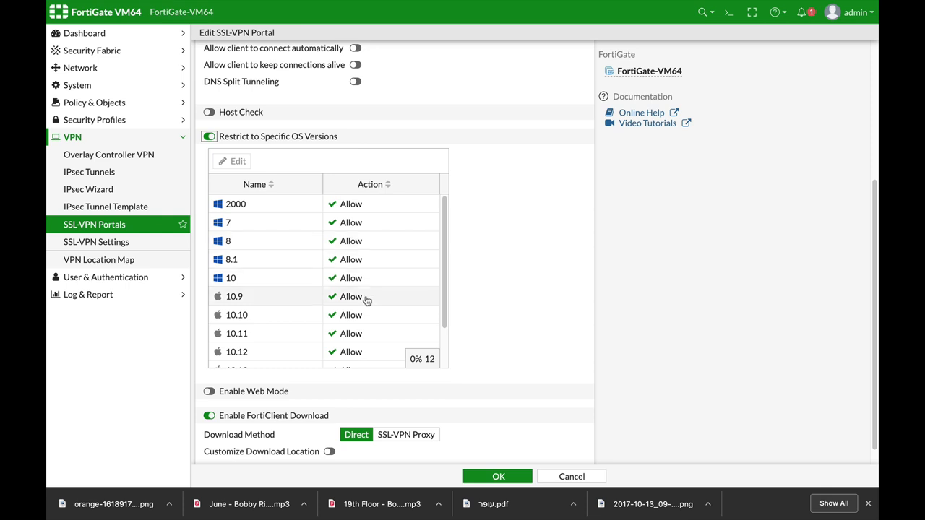
pyautogui.moveTo(300, 224)
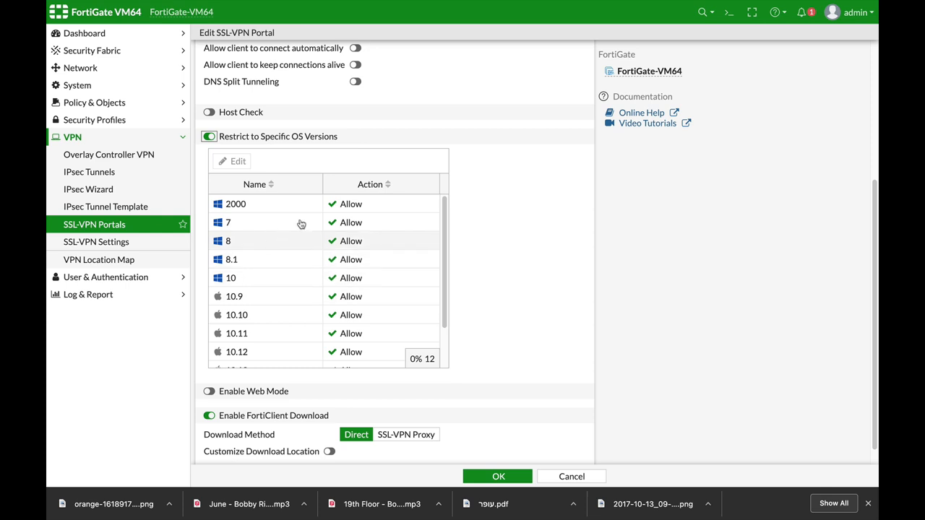
pyautogui.moveTo(317, 220)
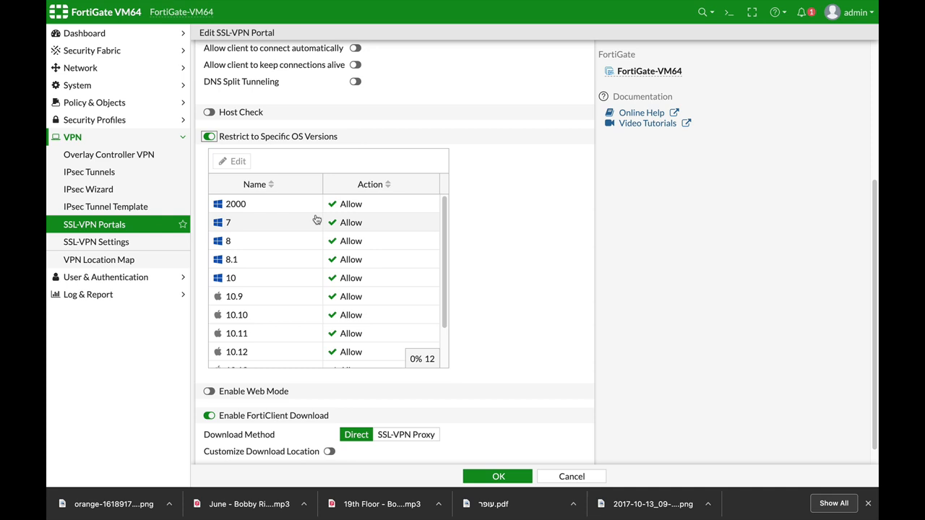
pyautogui.moveTo(354, 228)
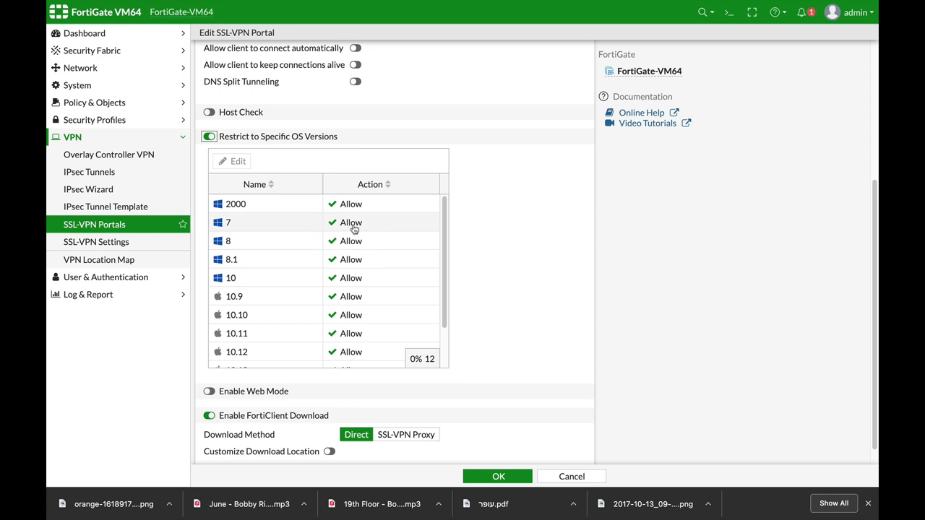
pyautogui.moveTo(455, 317)
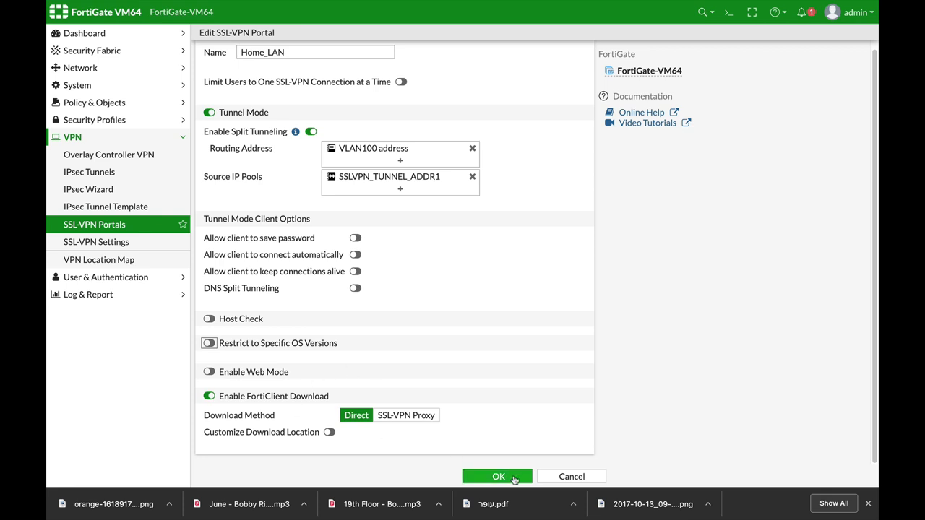
# Save Home_LAN, keep SSL-VPN listening on port 10443 and review the 1800-second idle logout.
pyautogui.click(498, 478)
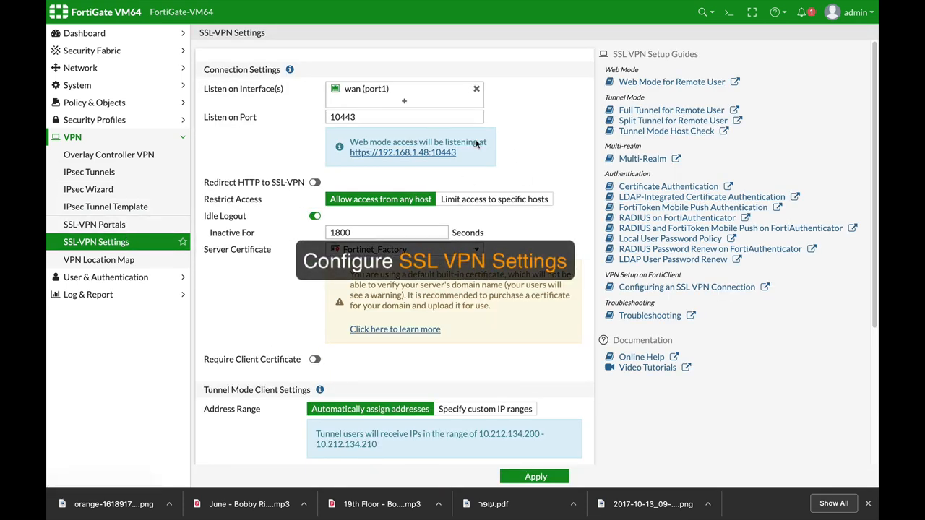
pyautogui.moveTo(373, 108)
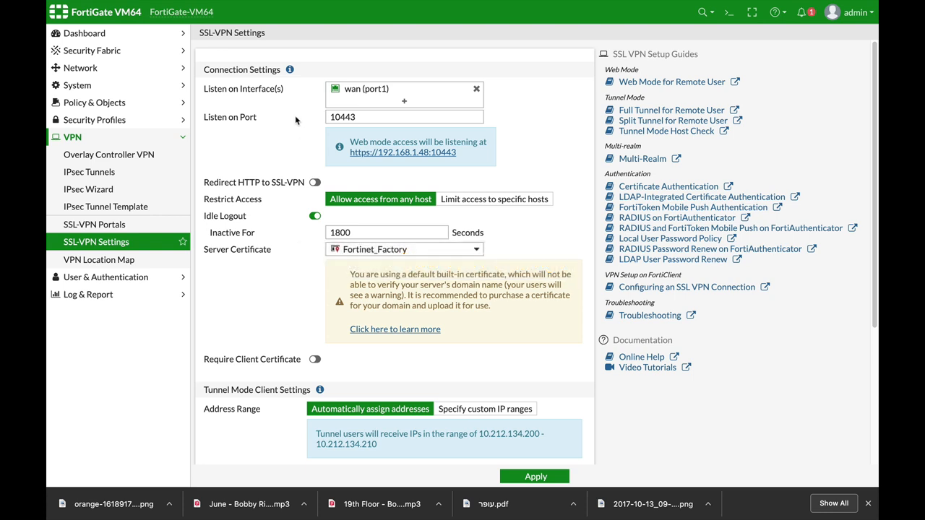
pyautogui.moveTo(352, 88)
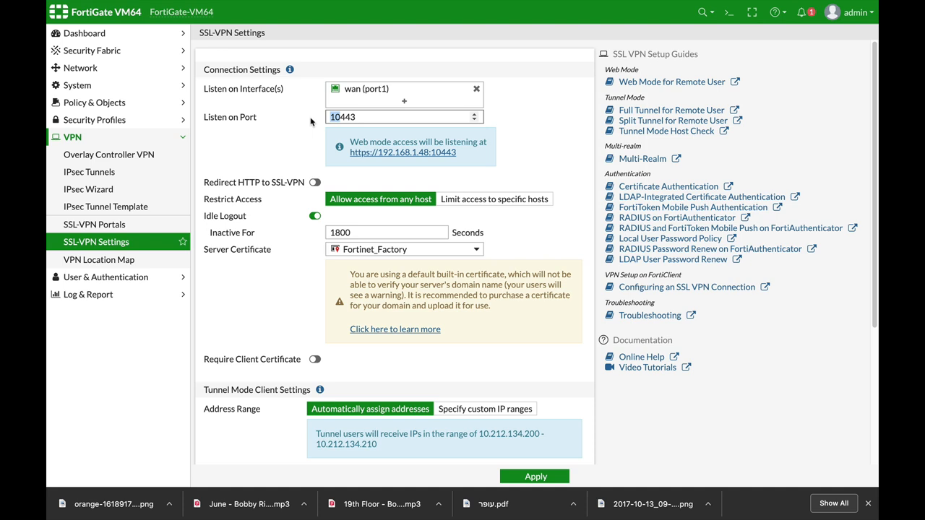
pyautogui.write('443')
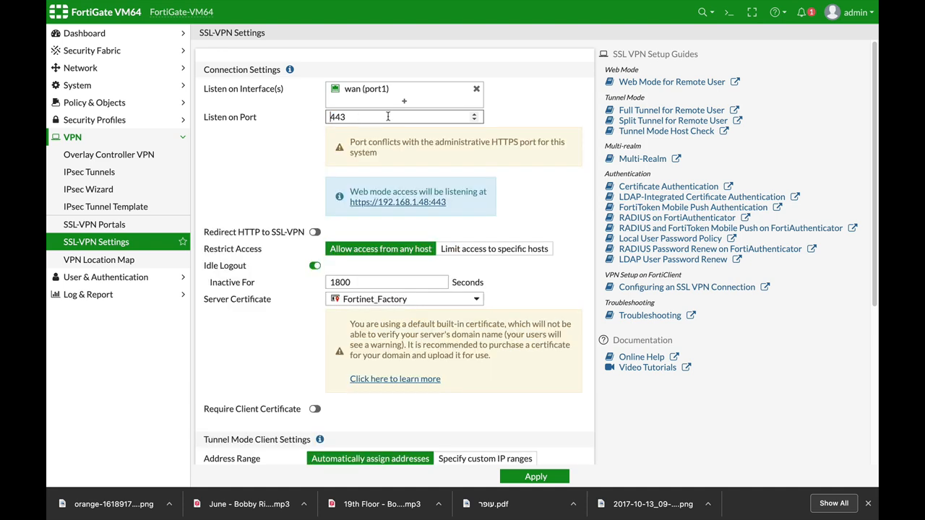
pyautogui.write('10443')
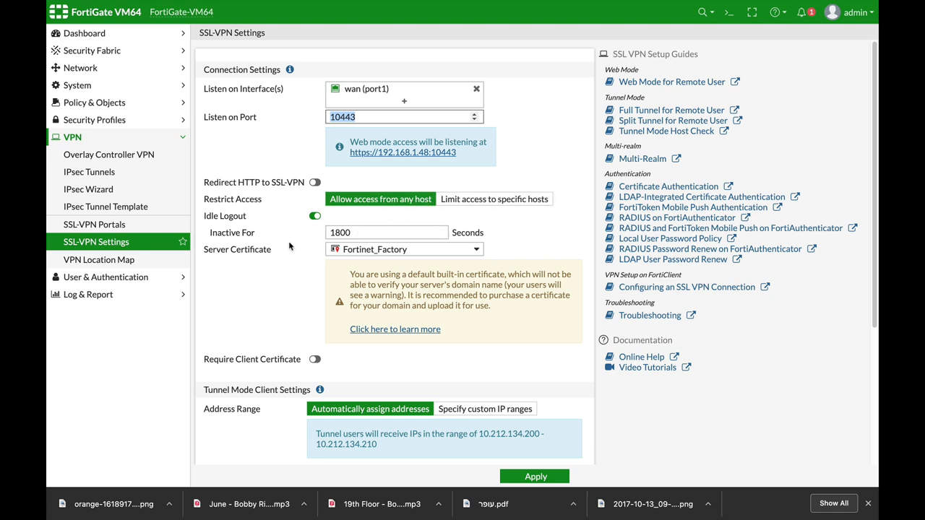
pyautogui.click(387, 231)
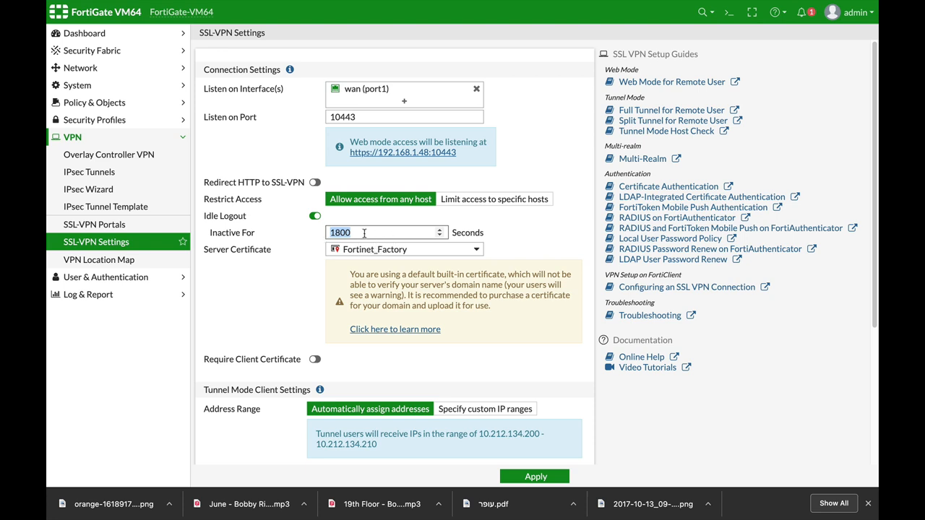
pyautogui.doubleClick(340, 231)
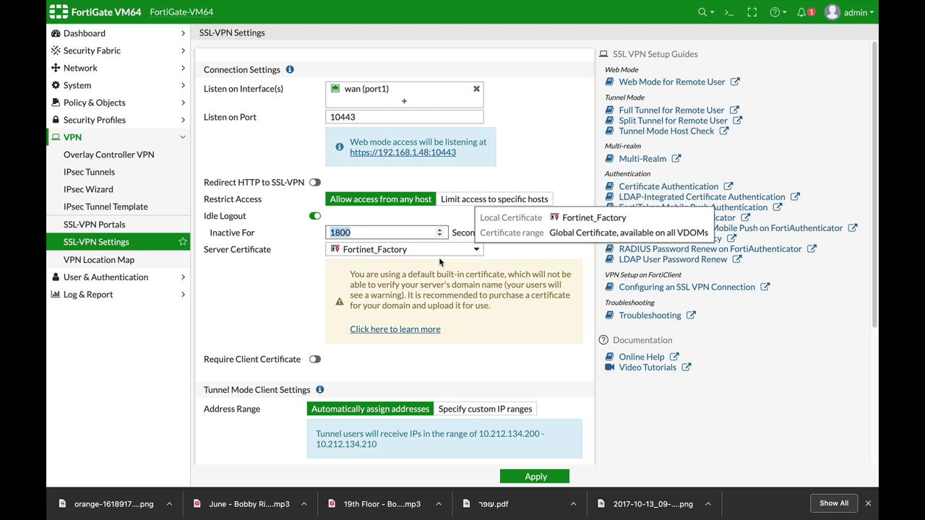
pyautogui.moveTo(260, 270)
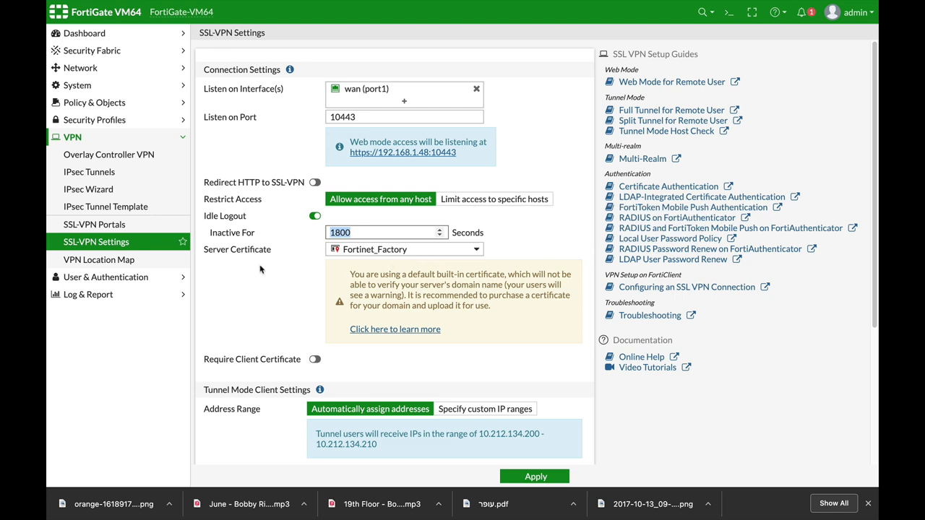
pyautogui.click(403, 248)
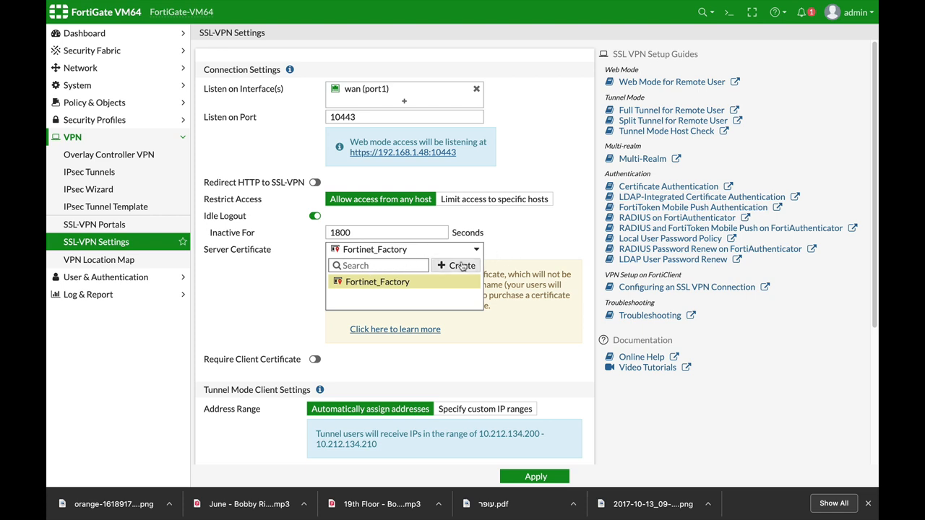
pyautogui.click(377, 281)
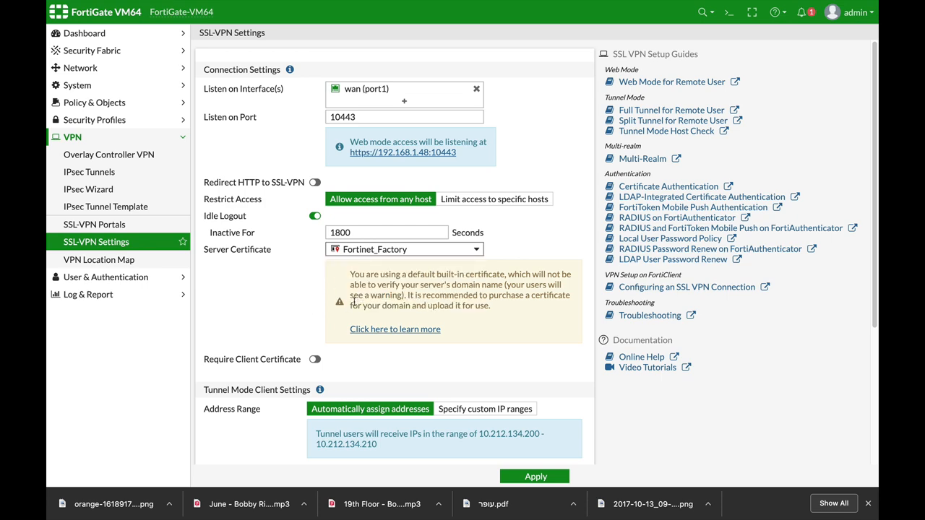
pyautogui.scroll(-3)
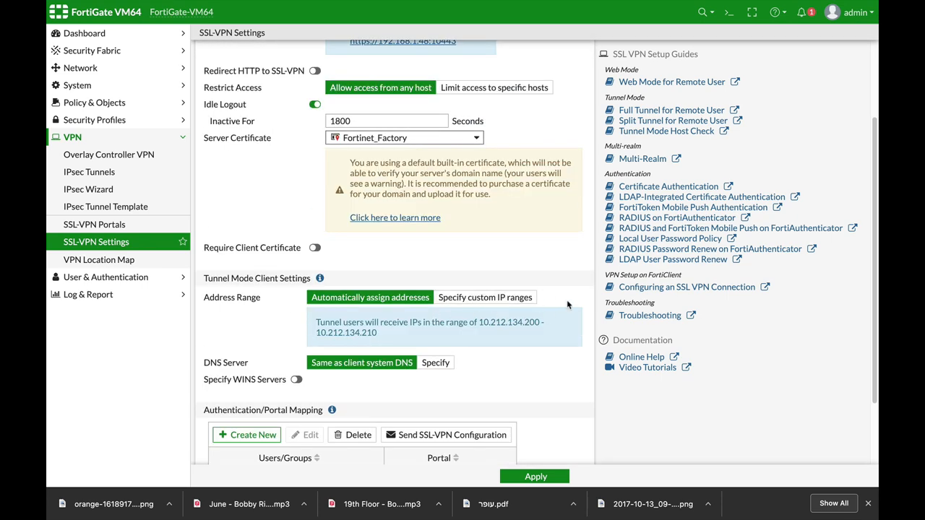
pyautogui.scroll(-3)
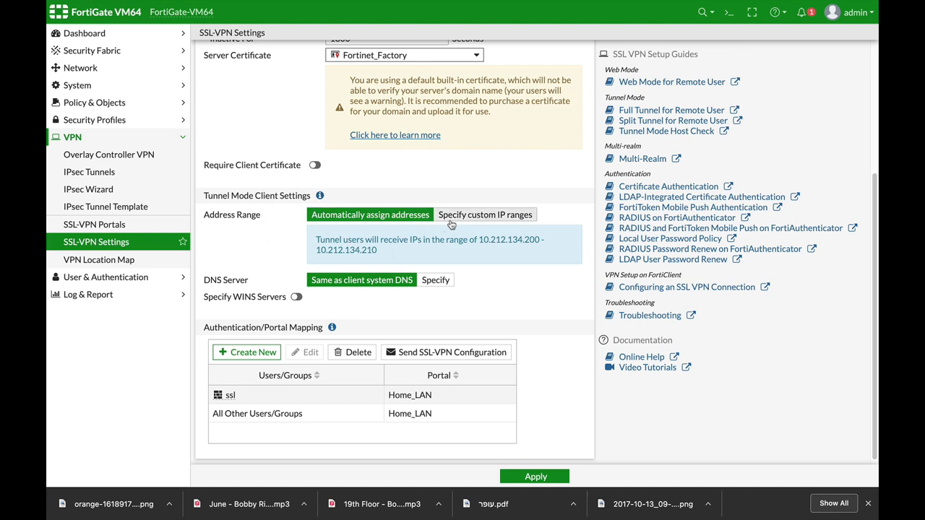
pyautogui.moveTo(495, 217)
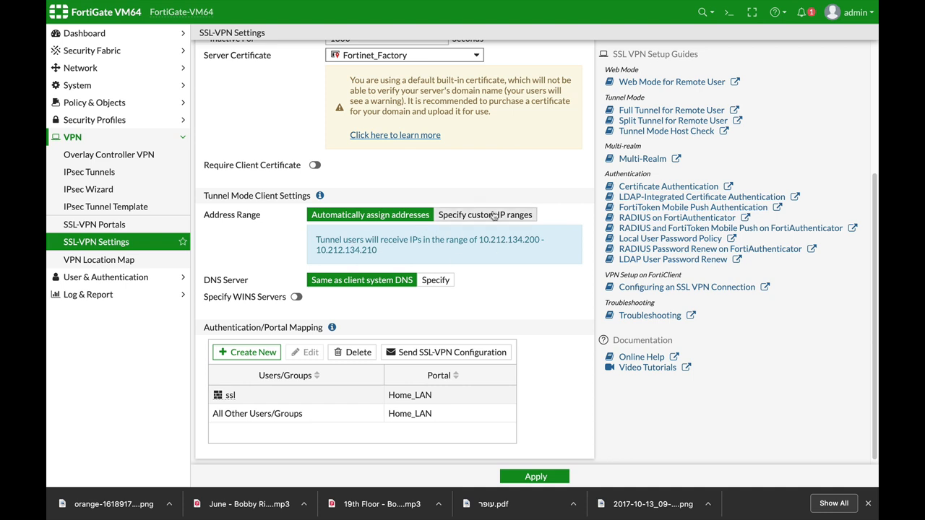
pyautogui.moveTo(425, 225)
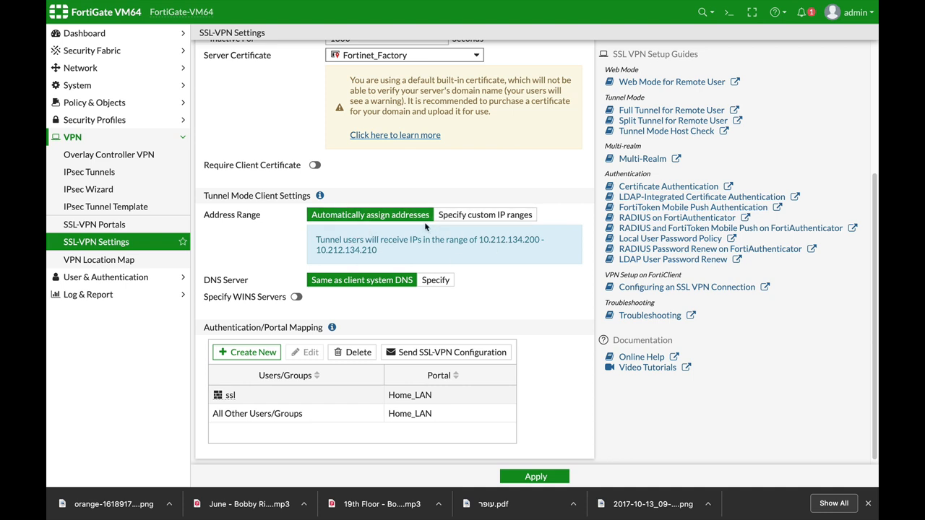
pyautogui.moveTo(234, 282)
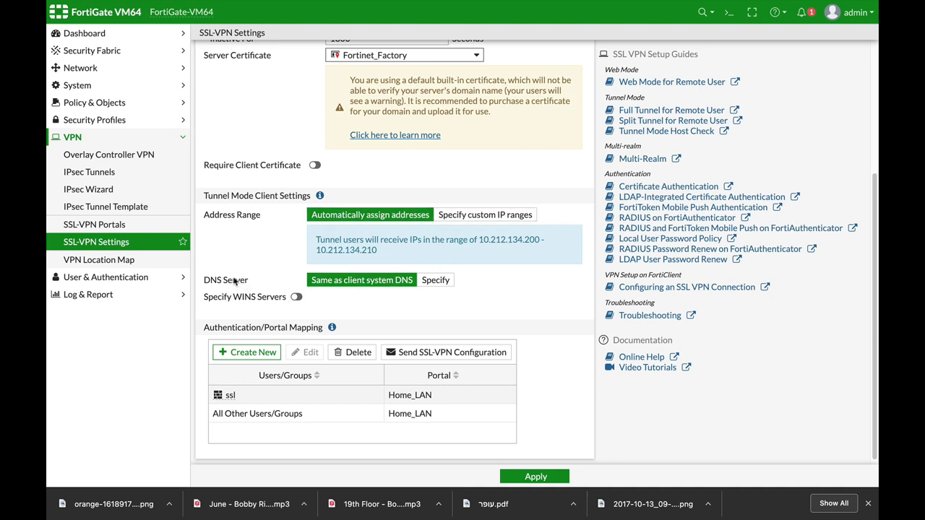
pyautogui.doubleClick(236, 280)
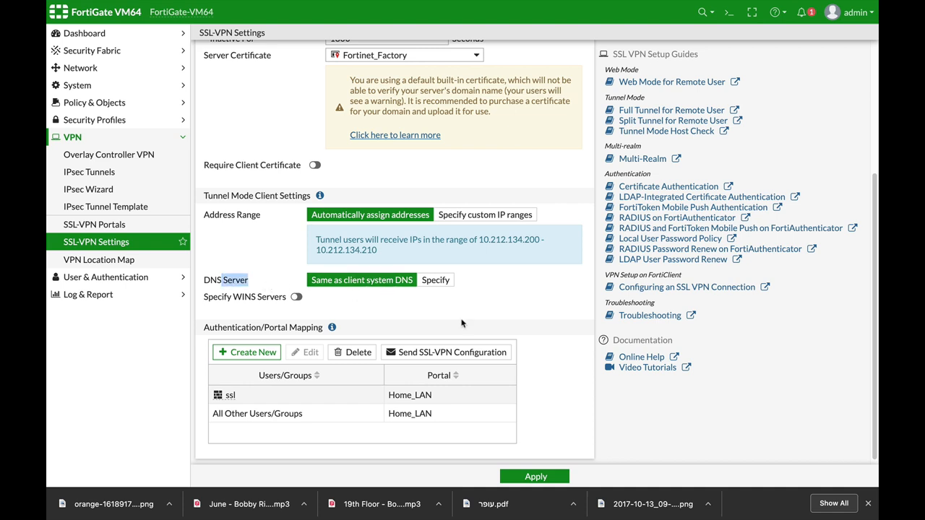
pyautogui.moveTo(437, 280)
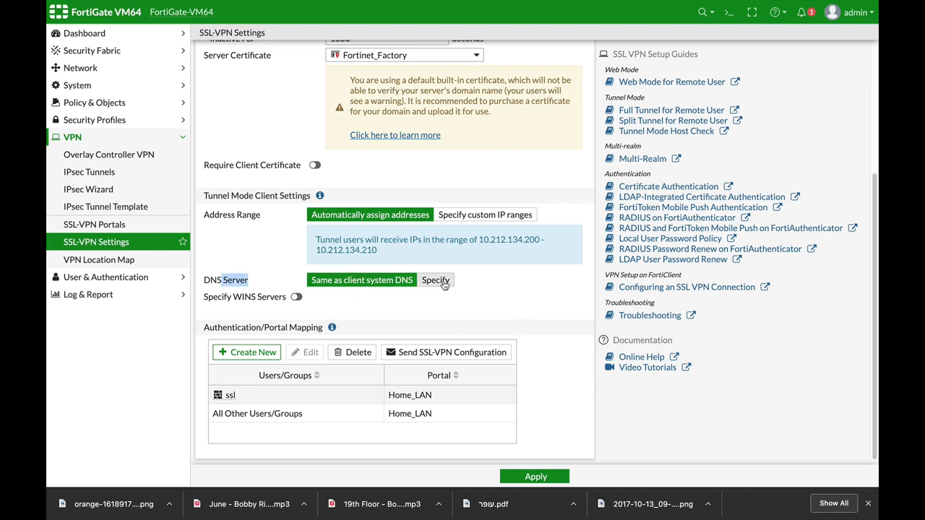
pyautogui.click(361, 280)
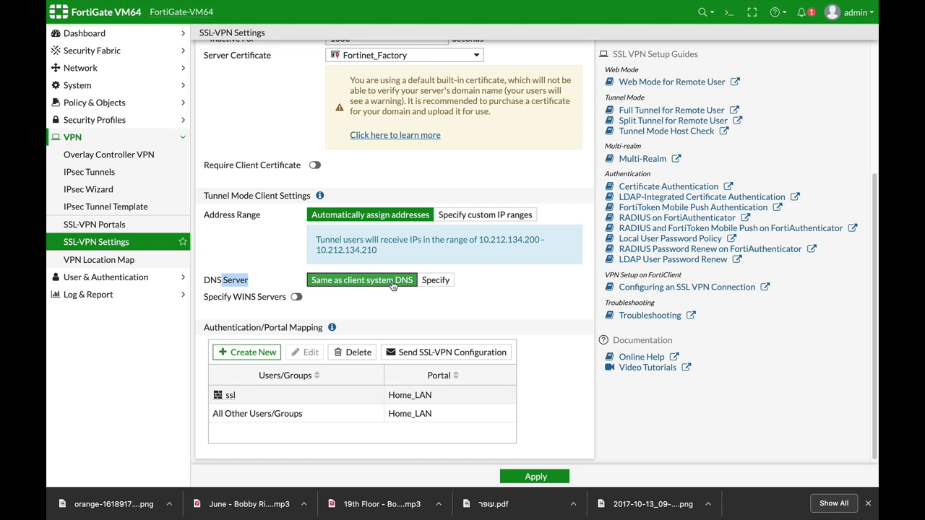
pyautogui.moveTo(408, 315)
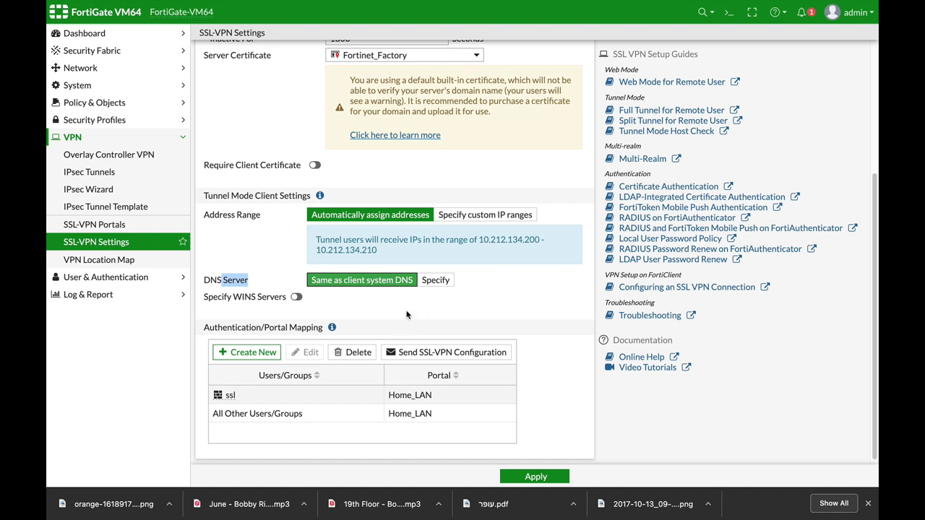
pyautogui.moveTo(388, 299)
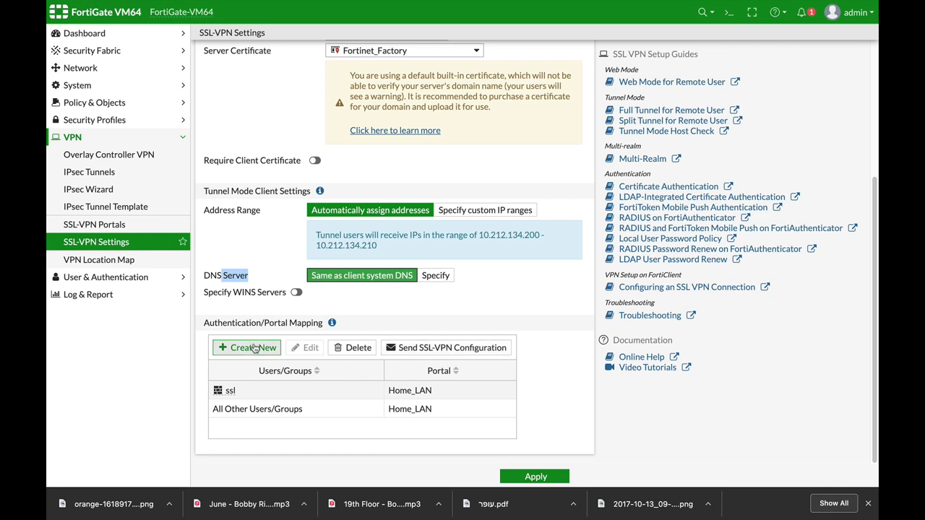
# Map the ssl user group to the Home_LAN portal under Authentication/Portal Mapping.
pyautogui.click(249, 347)
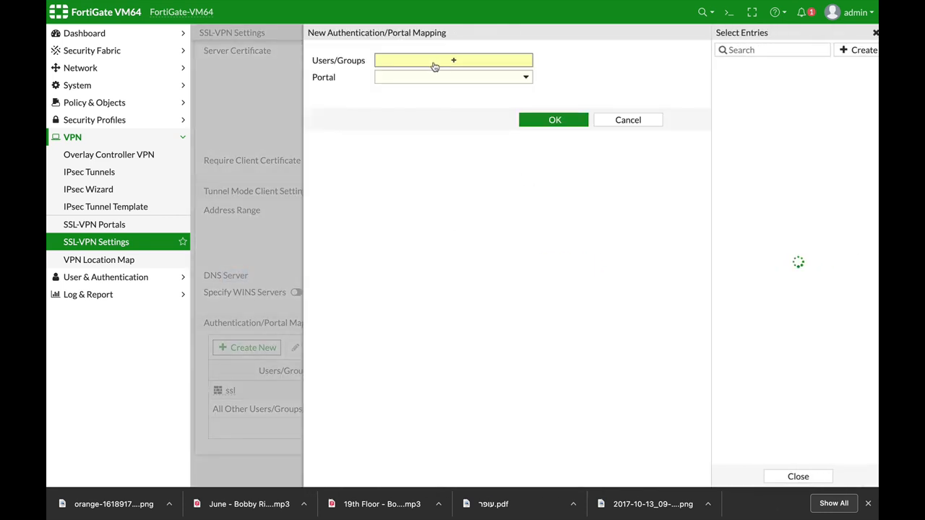
pyautogui.click(730, 151)
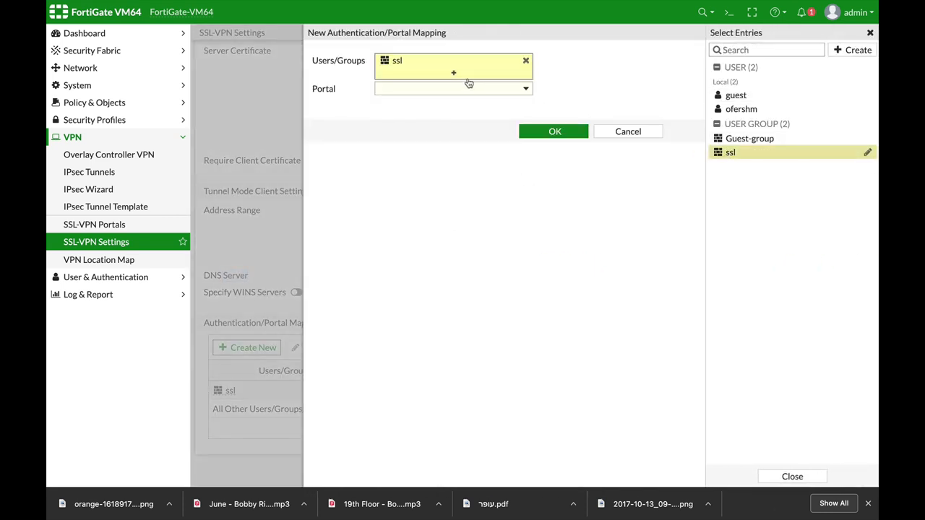
pyautogui.click(454, 88)
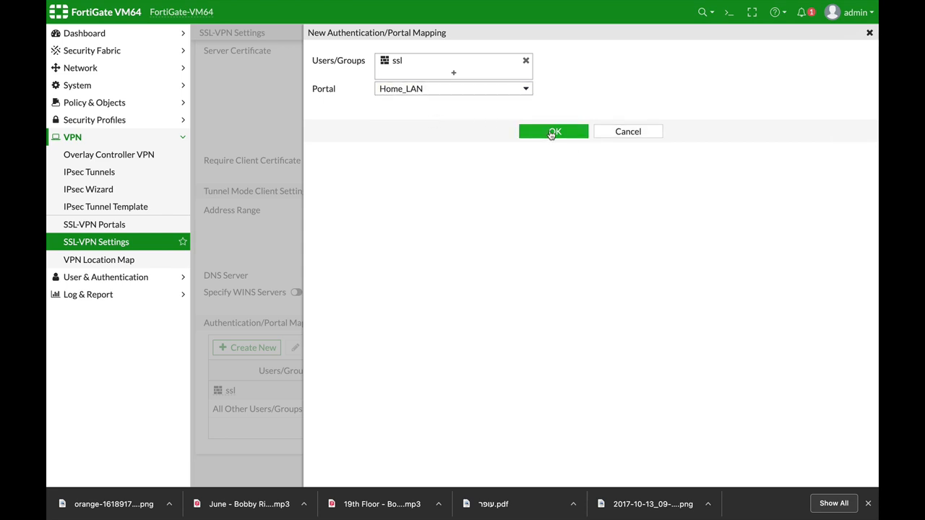
pyautogui.click(553, 130)
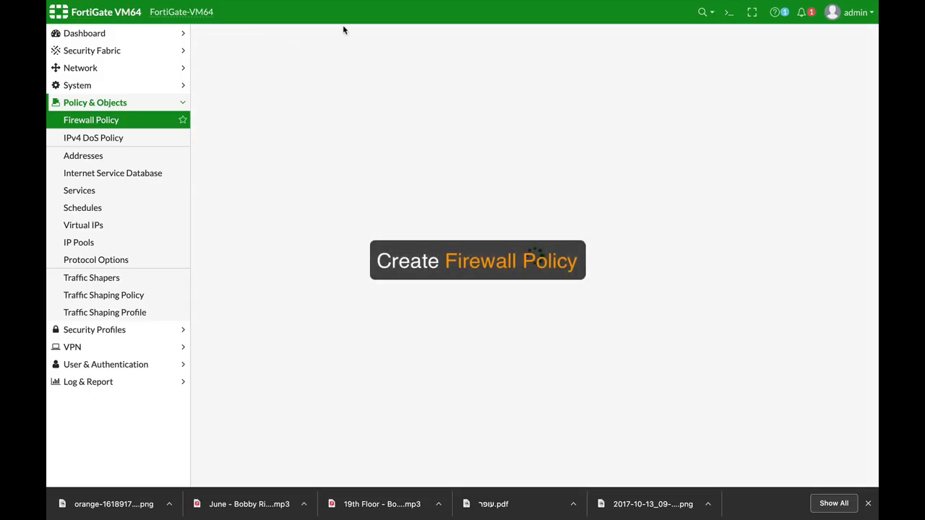
# Create the VPN_VLAN policy from SSL-VPN tunnel to LAN (port2) for ssl and VLAN100, NAT off.
pyautogui.click(477, 260)
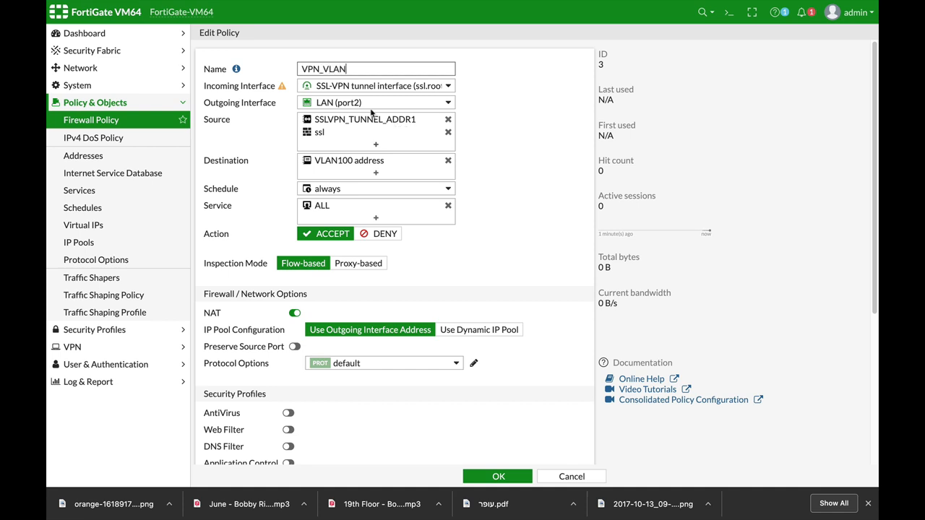
pyautogui.moveTo(363, 88)
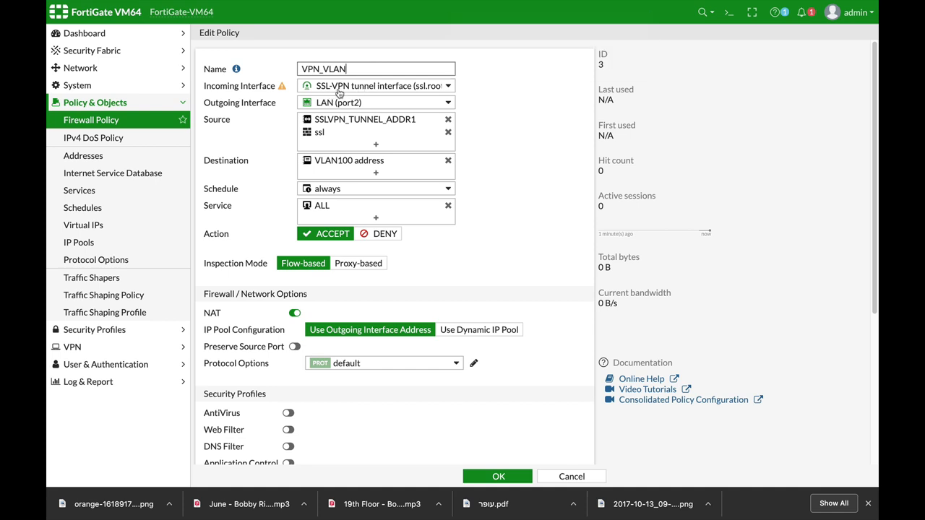
pyautogui.moveTo(338, 101)
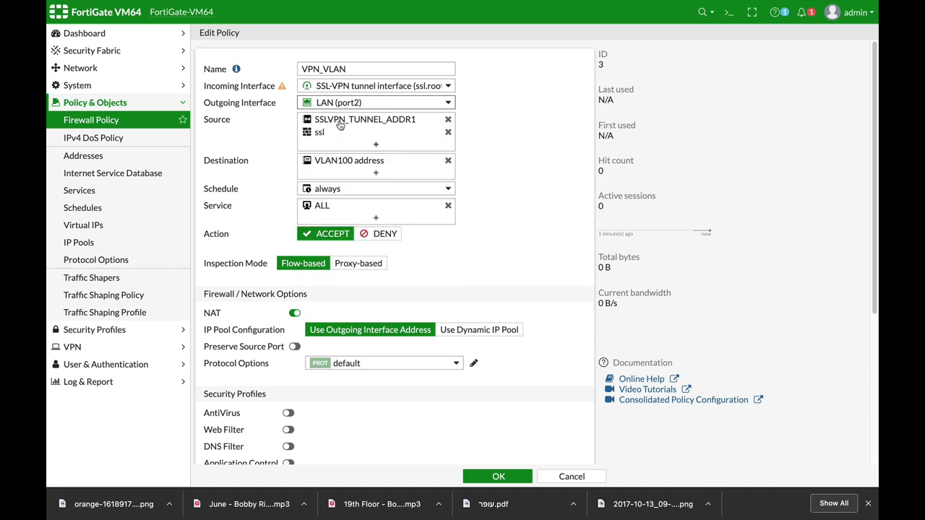
pyautogui.moveTo(320, 133)
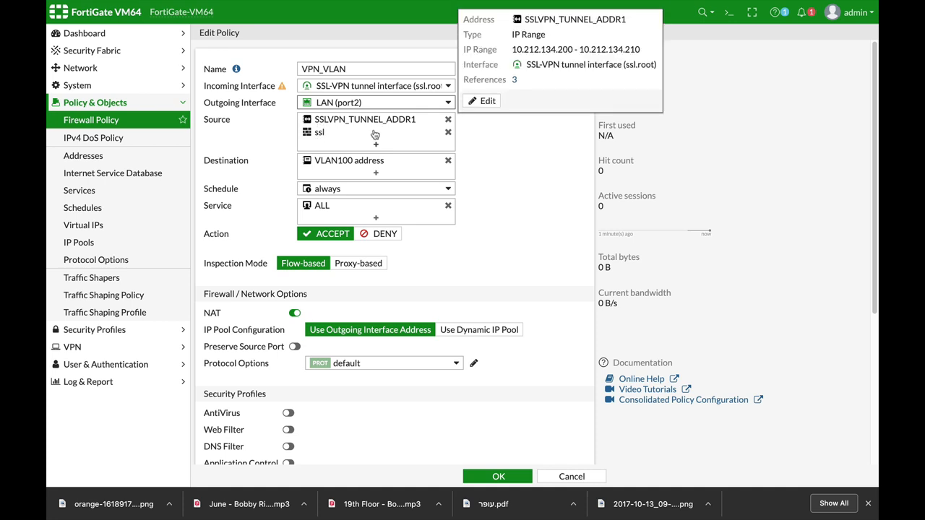
pyautogui.moveTo(347, 131)
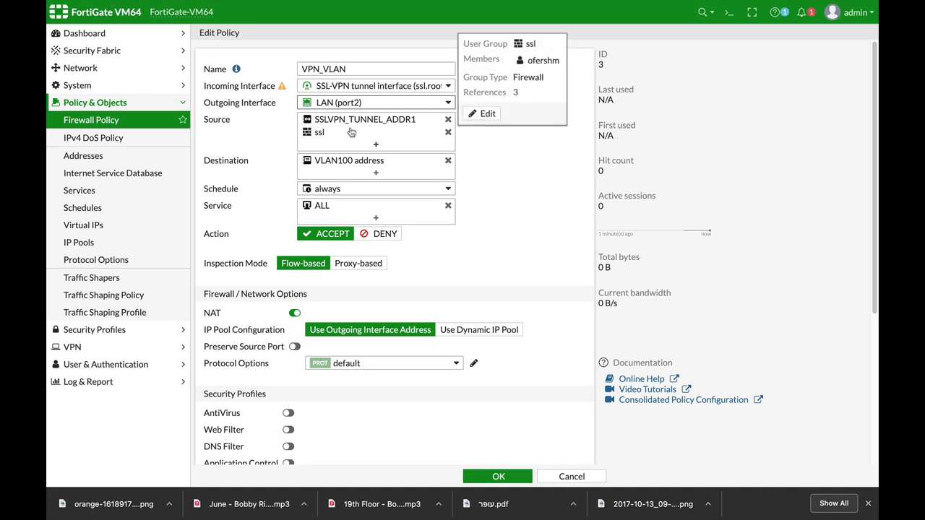
pyautogui.moveTo(340, 130)
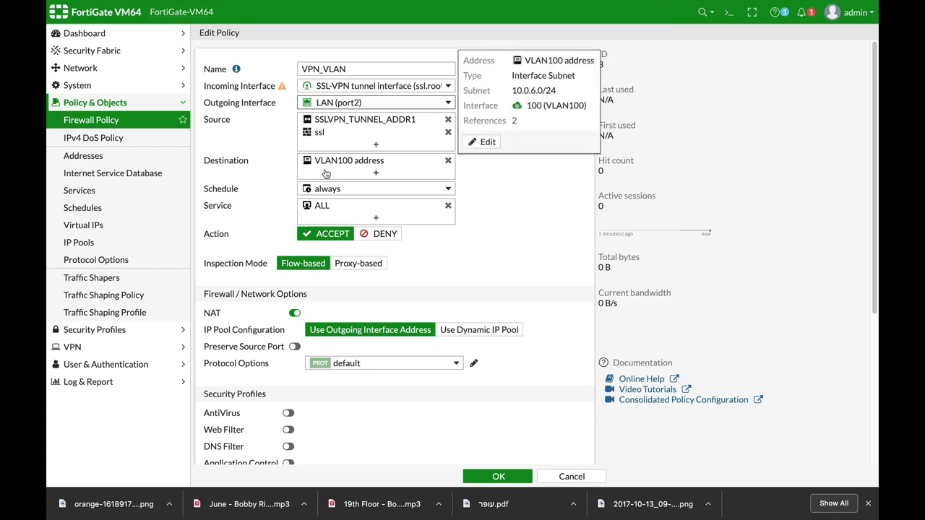
pyautogui.moveTo(346, 188)
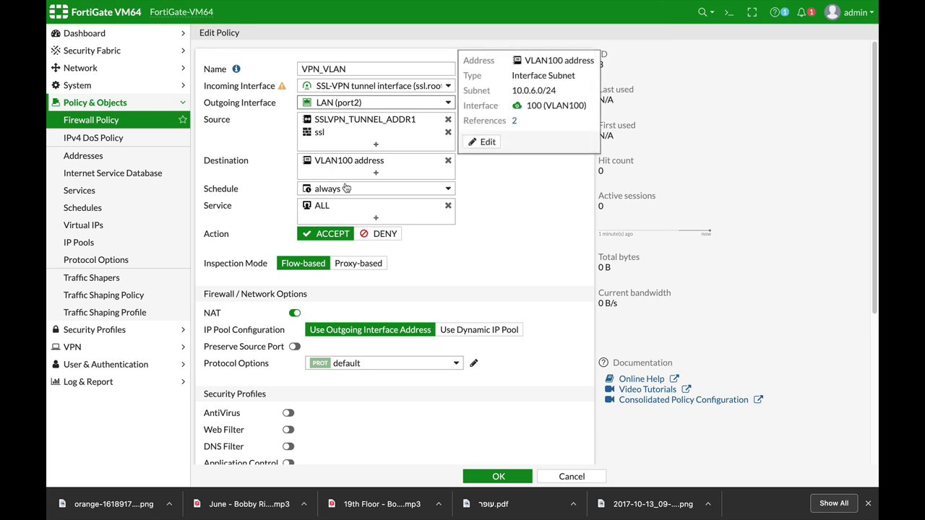
pyautogui.moveTo(364, 162)
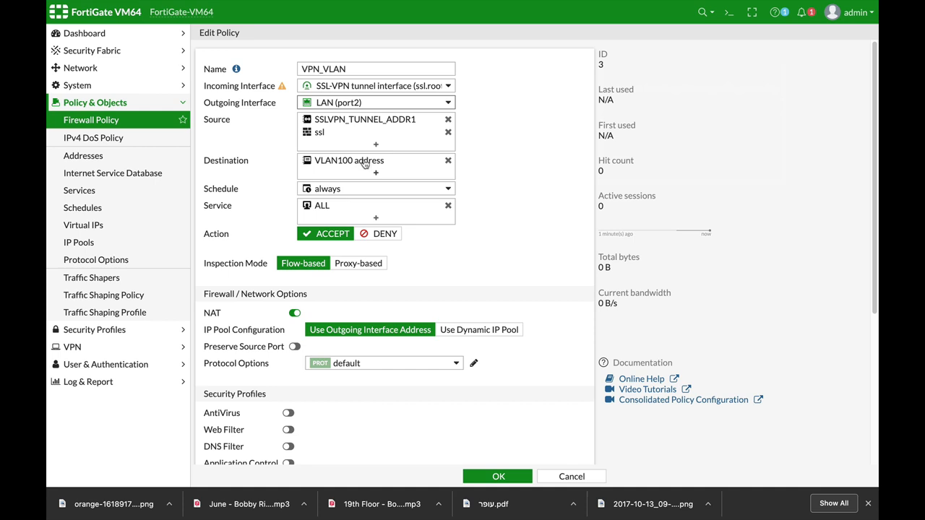
pyautogui.moveTo(341, 195)
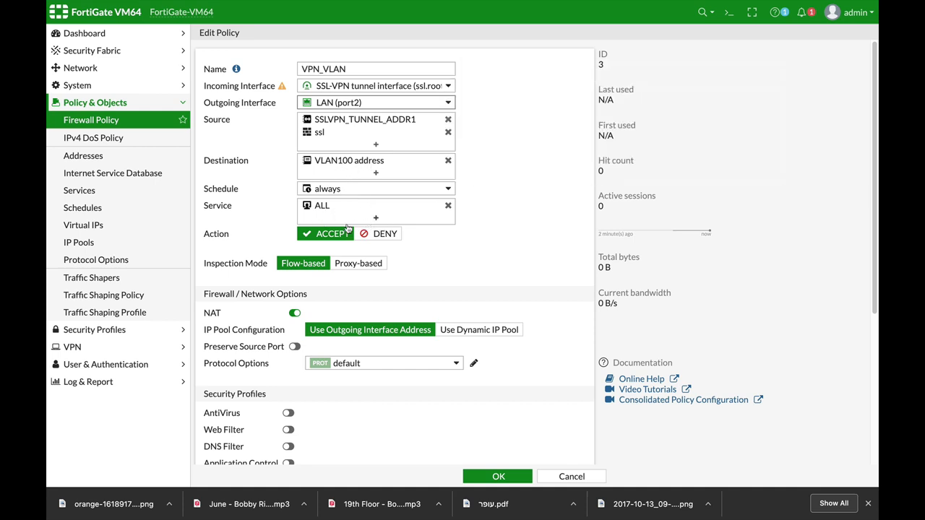
pyautogui.scroll(-3)
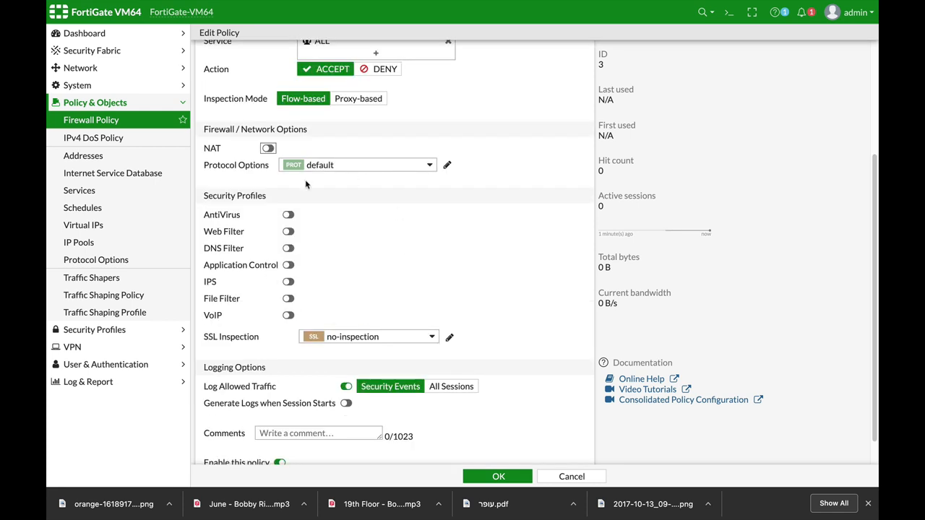
pyautogui.moveTo(329, 274)
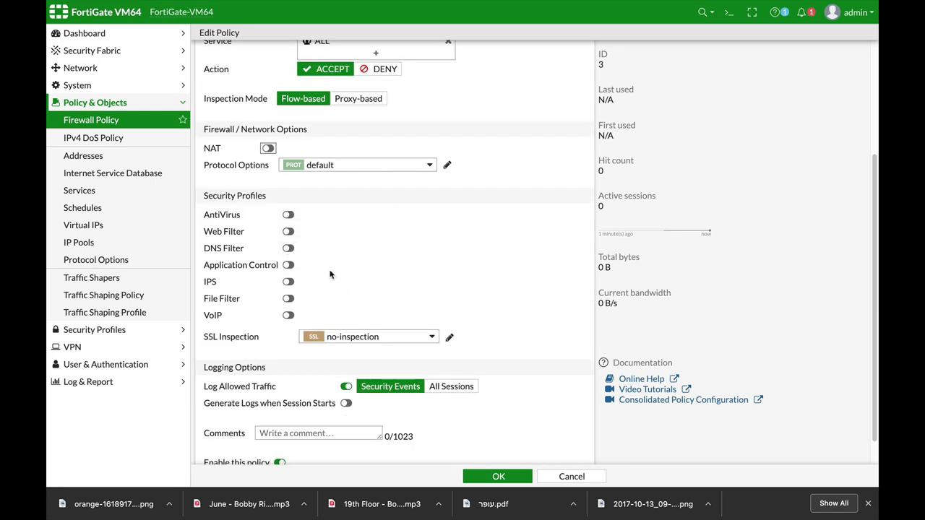
pyautogui.moveTo(376, 317)
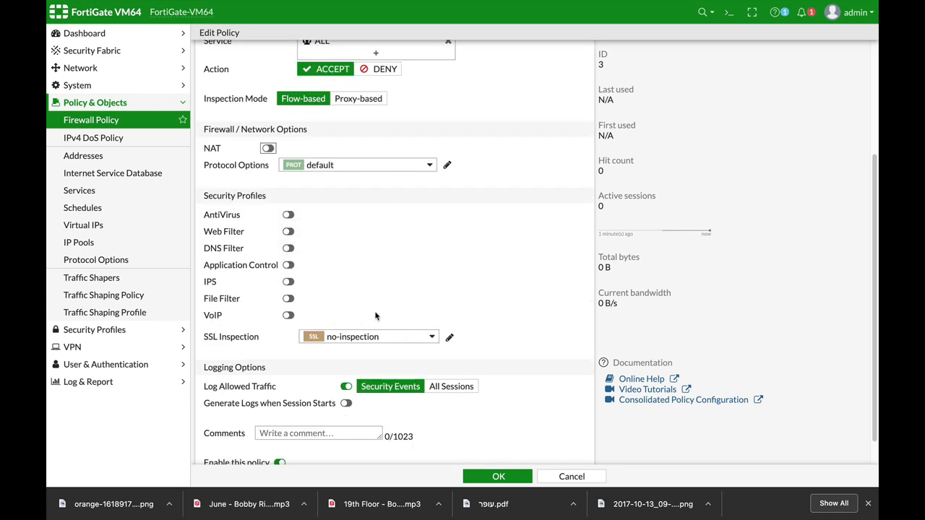